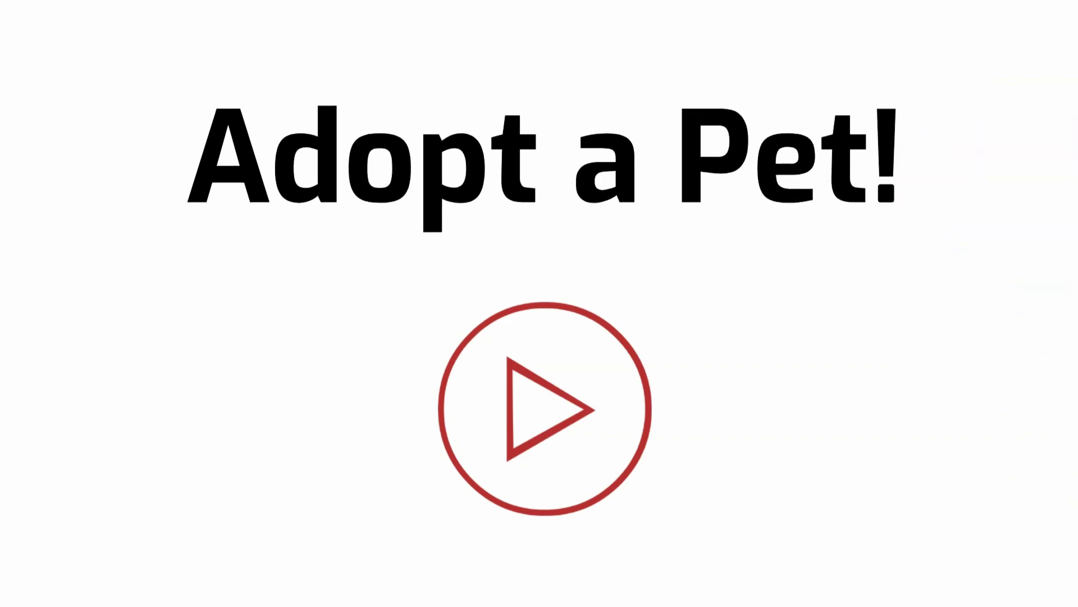
{"action": "left_click", "coordinate": [545, 414]}
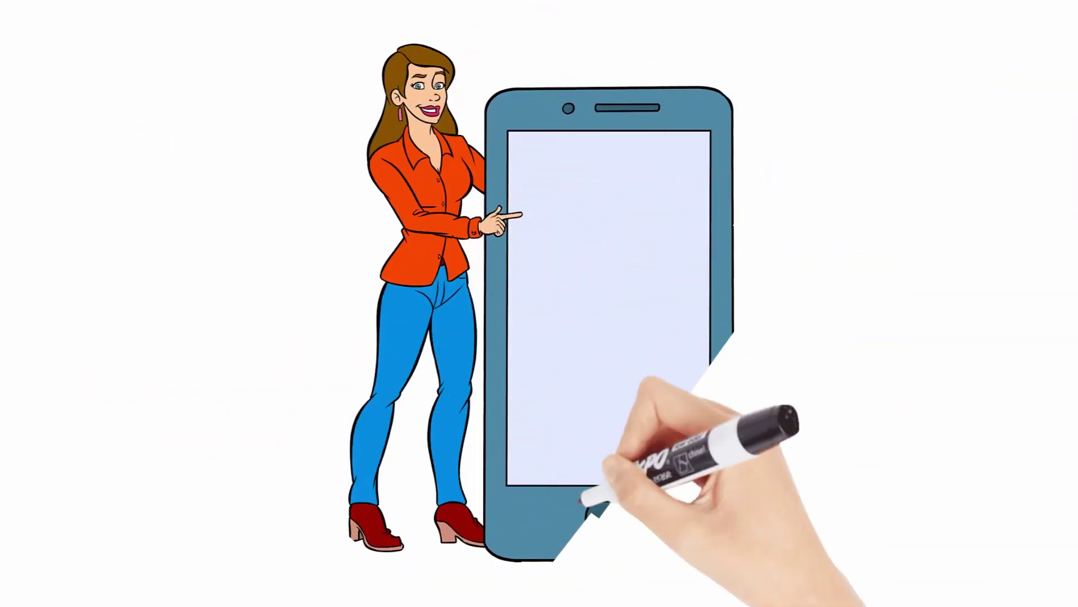